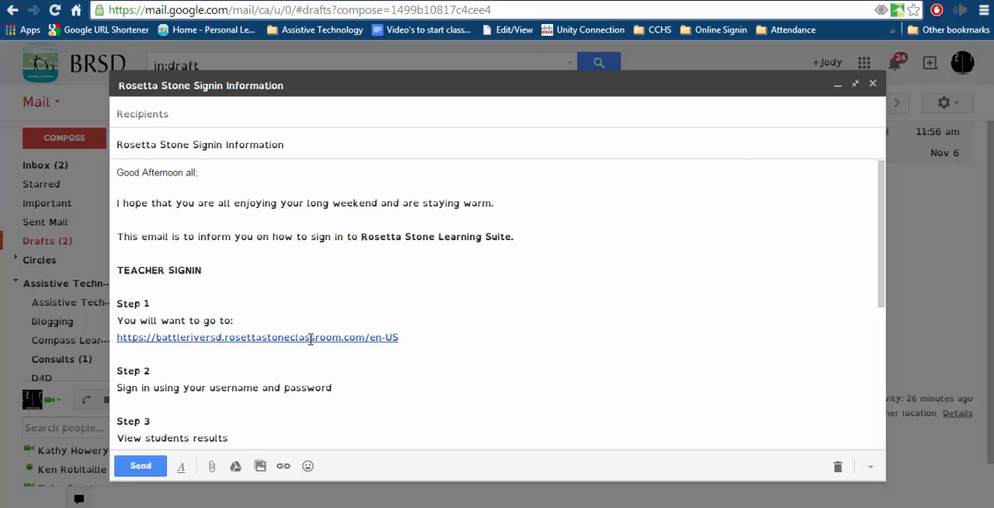
mouse_move(311, 336)
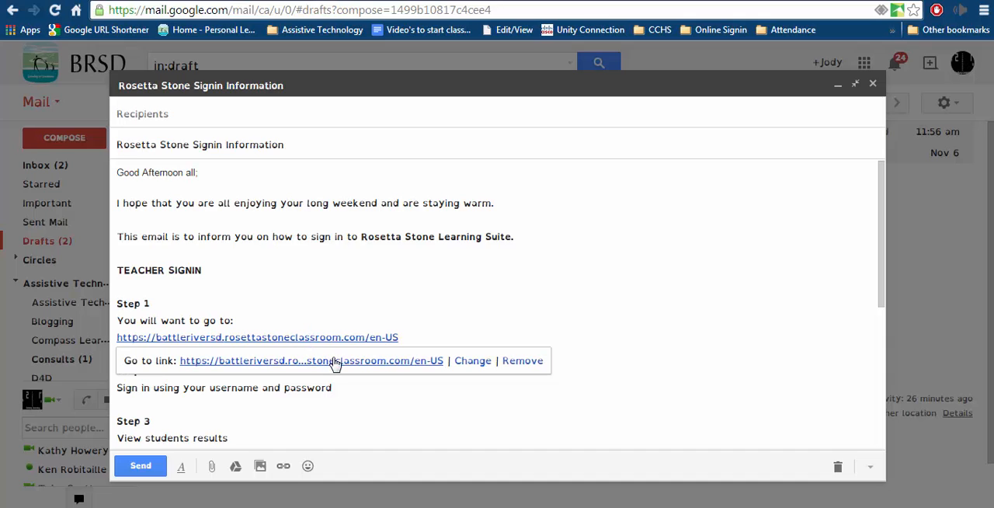
mouse_move(262, 365)
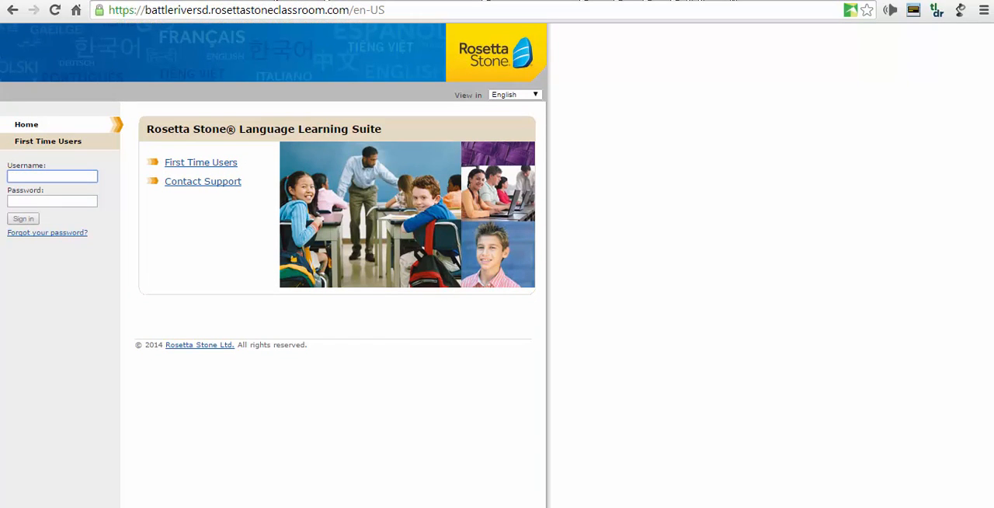
mouse_move(864, 11)
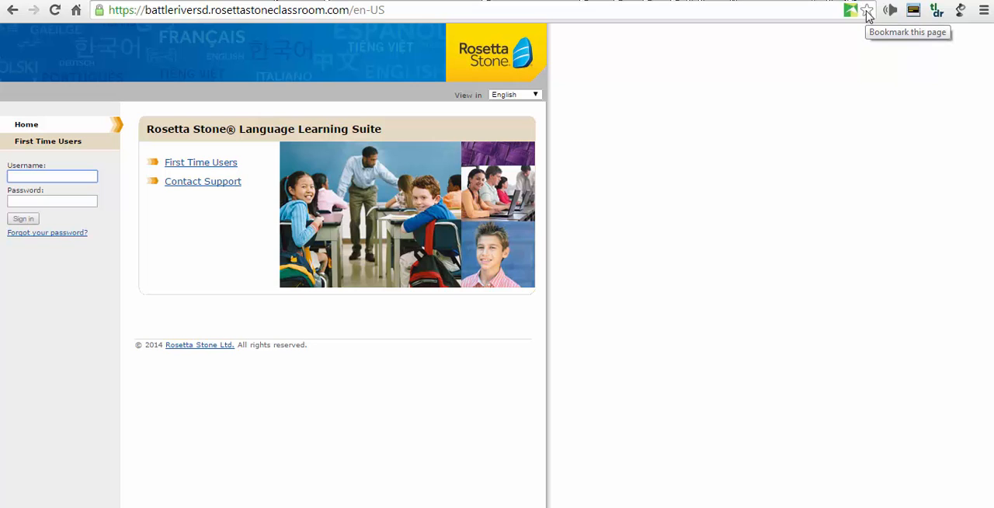
Bookmark the Rosetta Stone sign-in page and show it on the bookmarks bar.
click(864, 9)
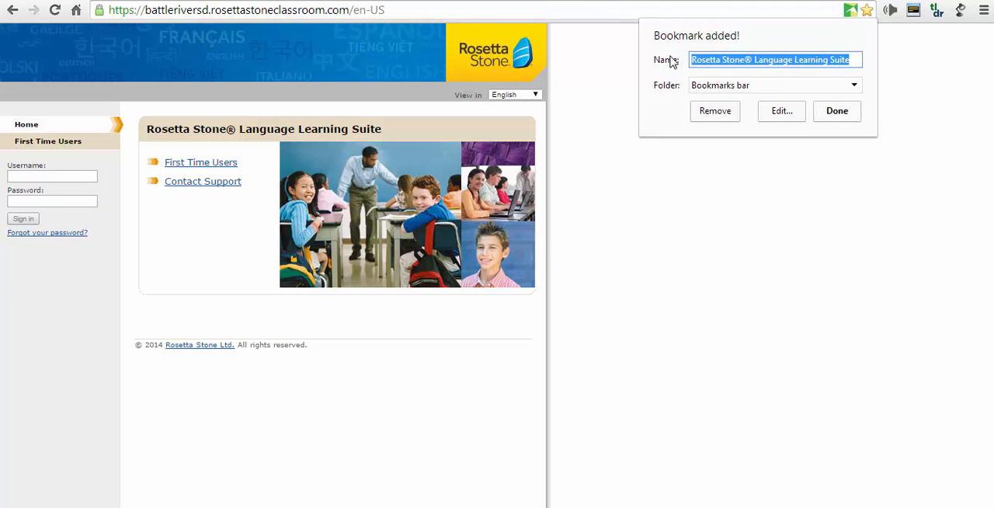
click(836, 110)
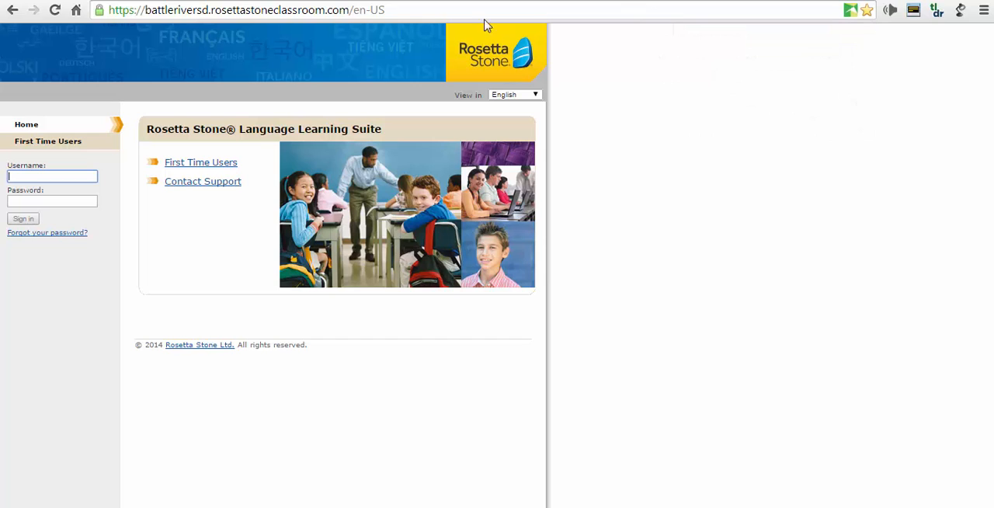
mouse_move(687, 28)
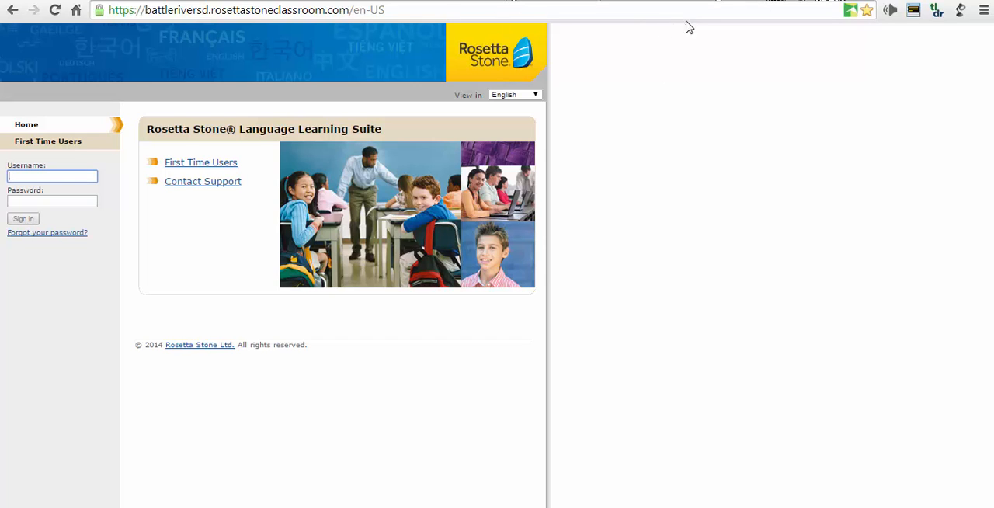
click(982, 10)
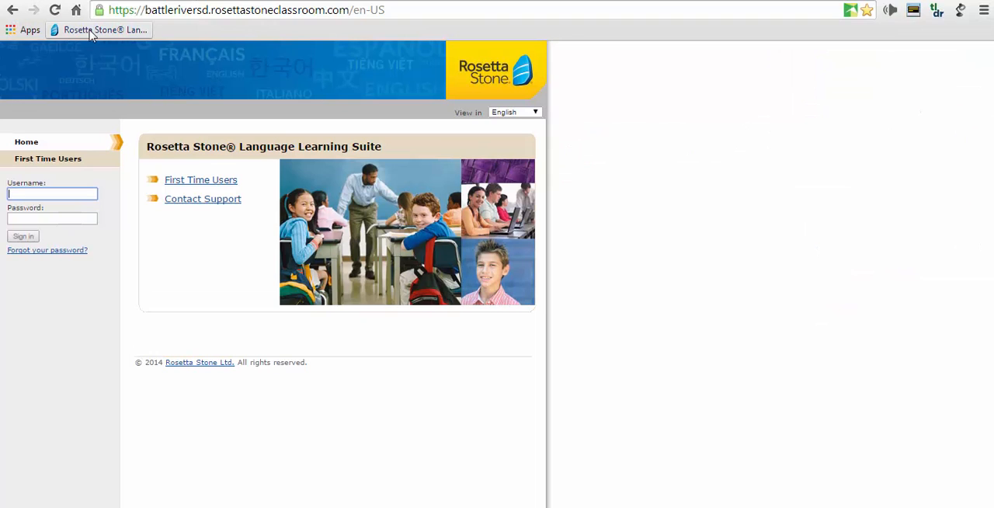
mouse_move(126, 37)
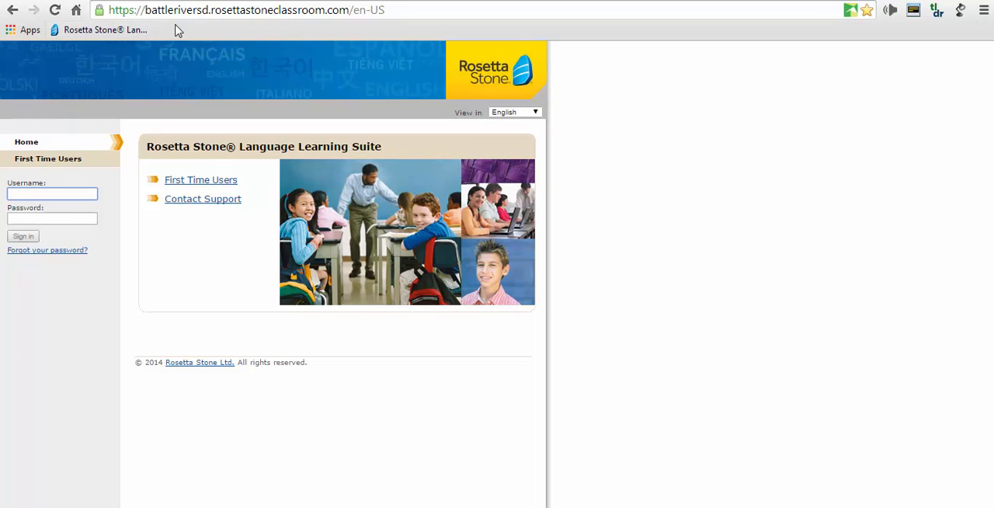
mouse_move(105, 31)
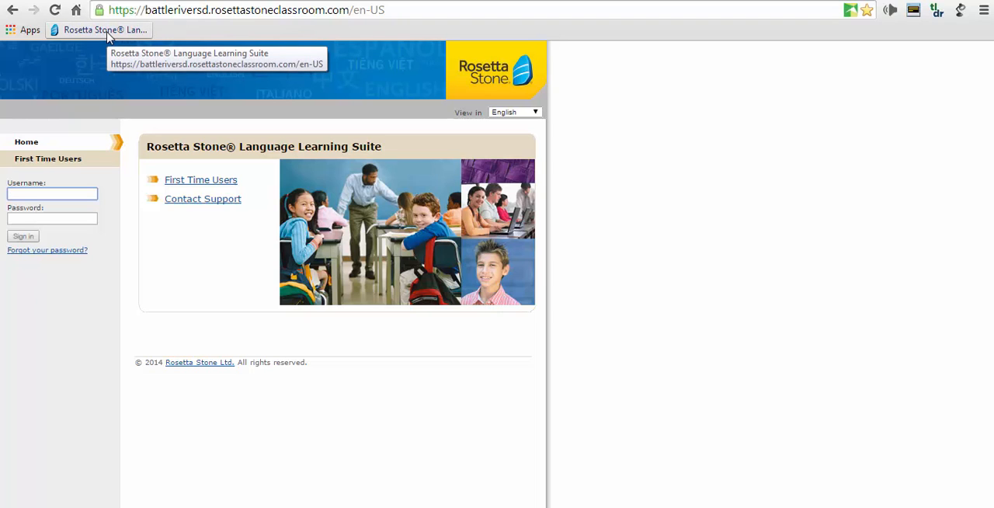
mouse_move(241, 32)
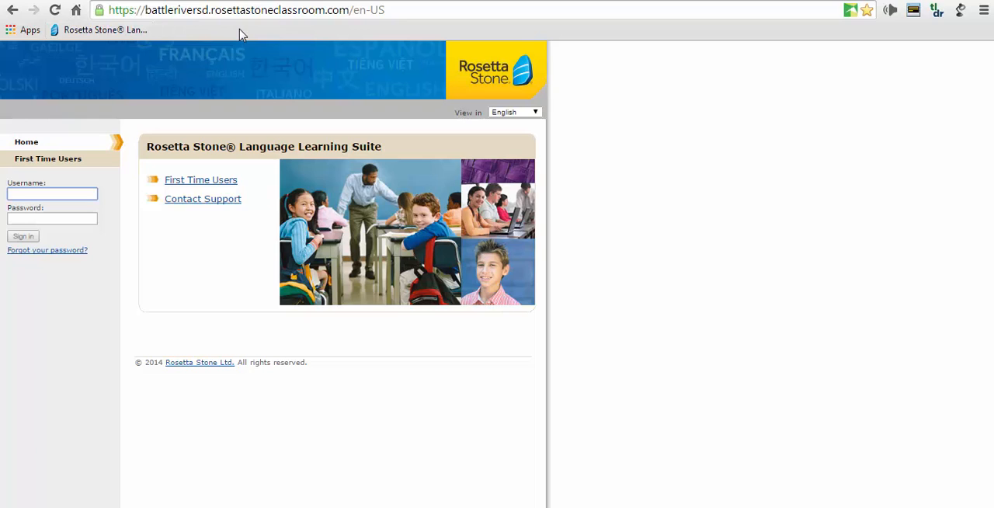
click(51, 194)
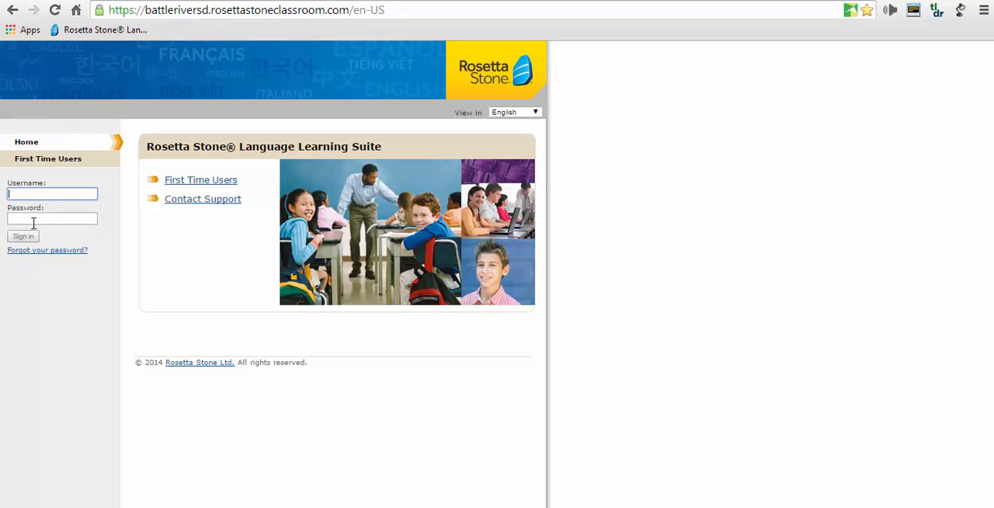
click(52, 193)
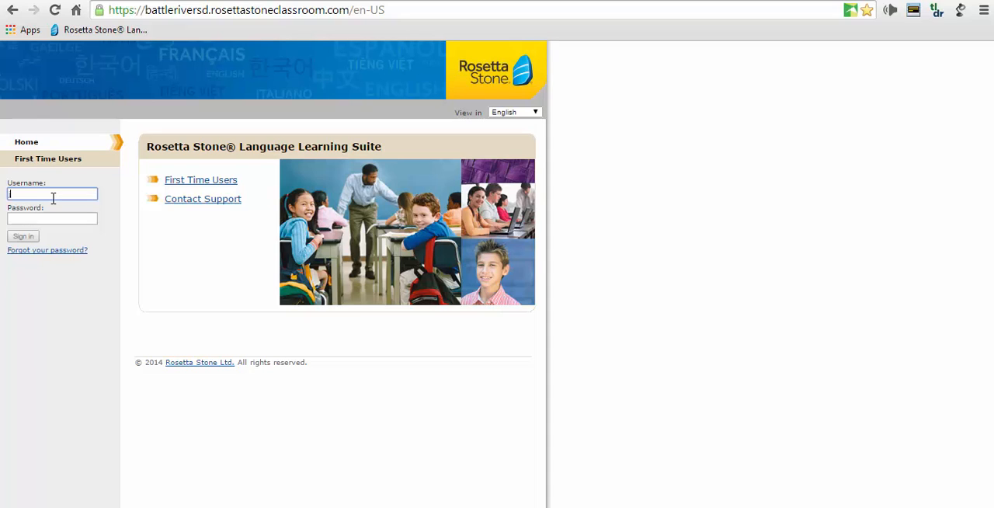
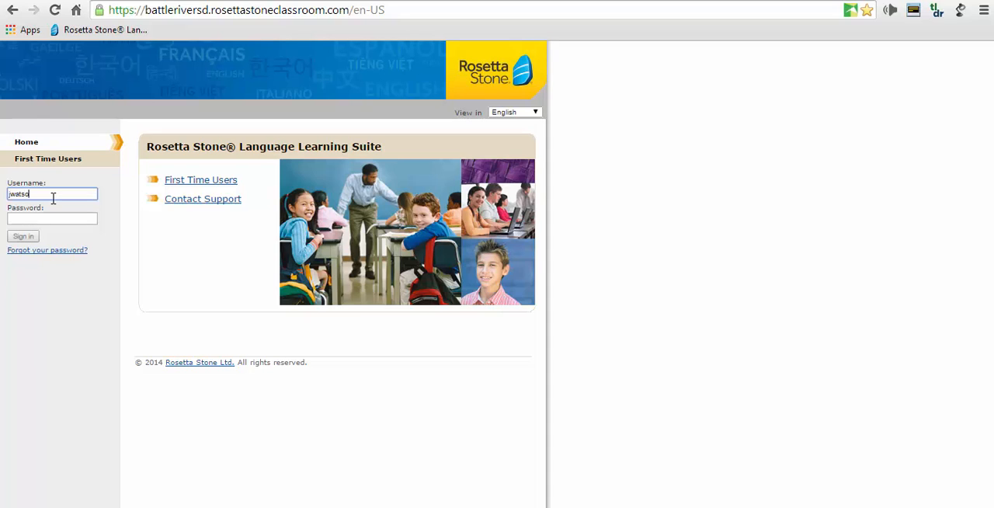
click(52, 219)
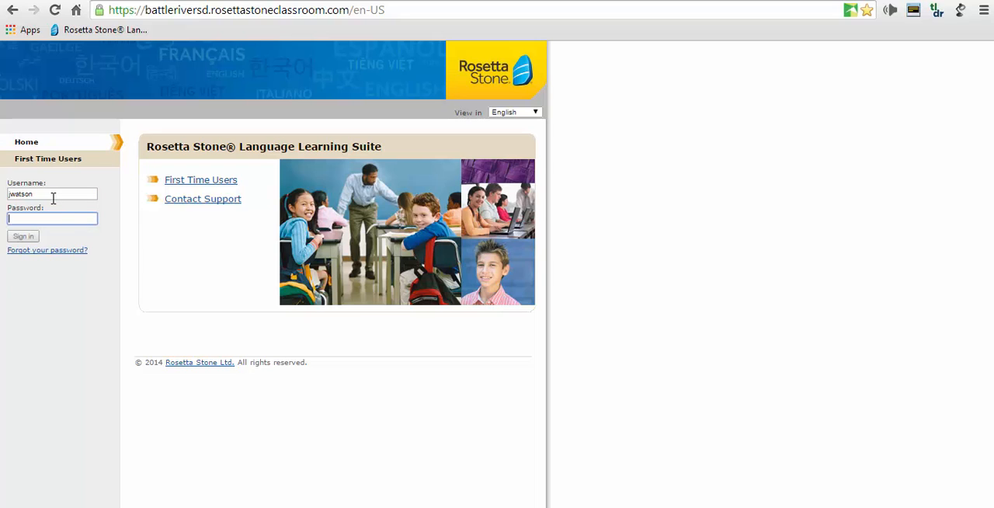
text(•)
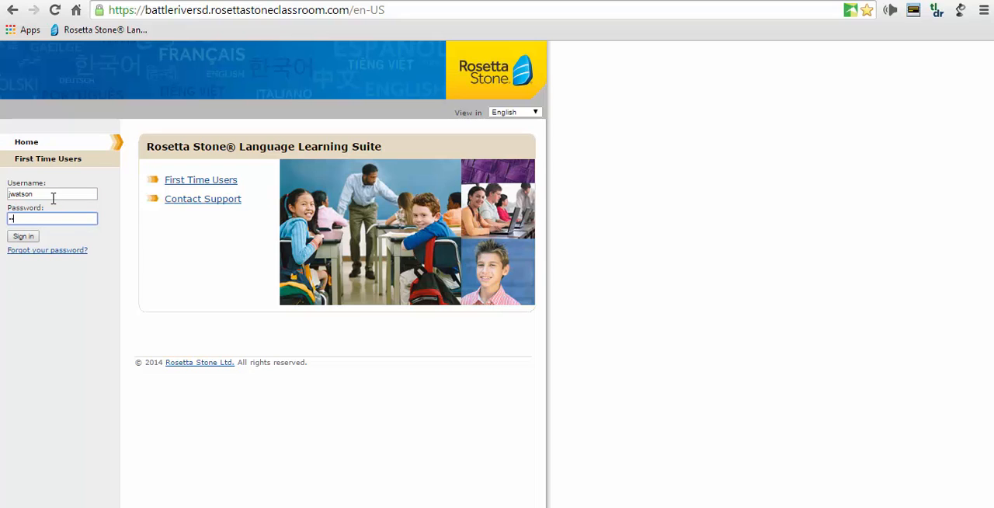
text(password)
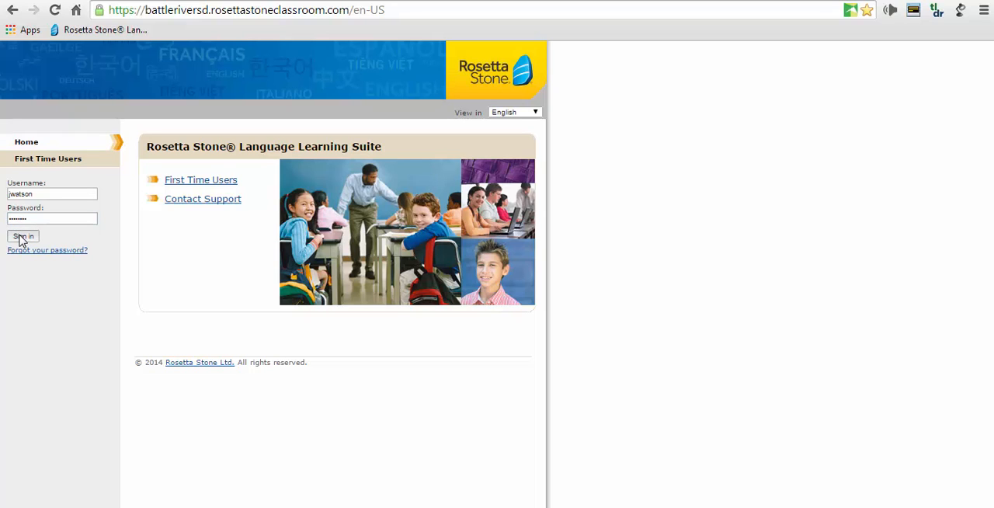
click(22, 237)
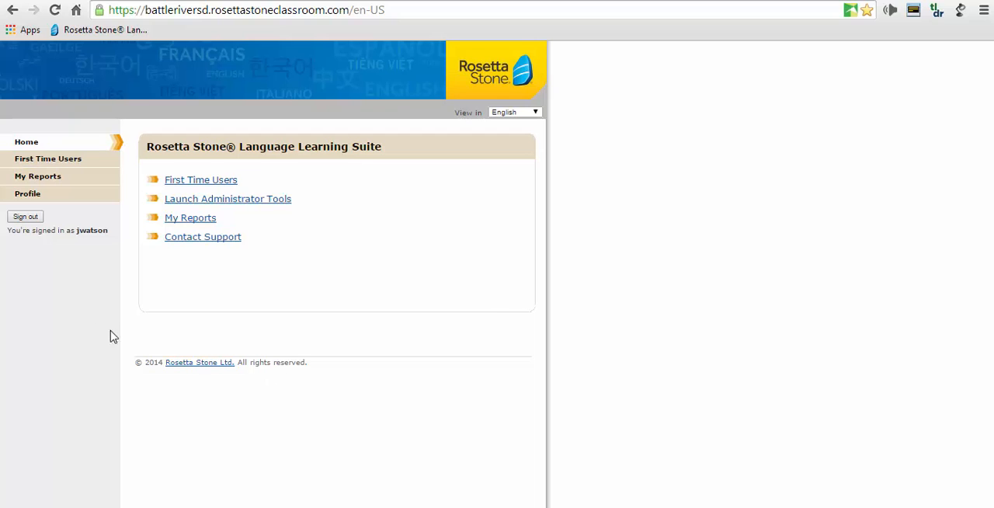
mouse_move(225, 181)
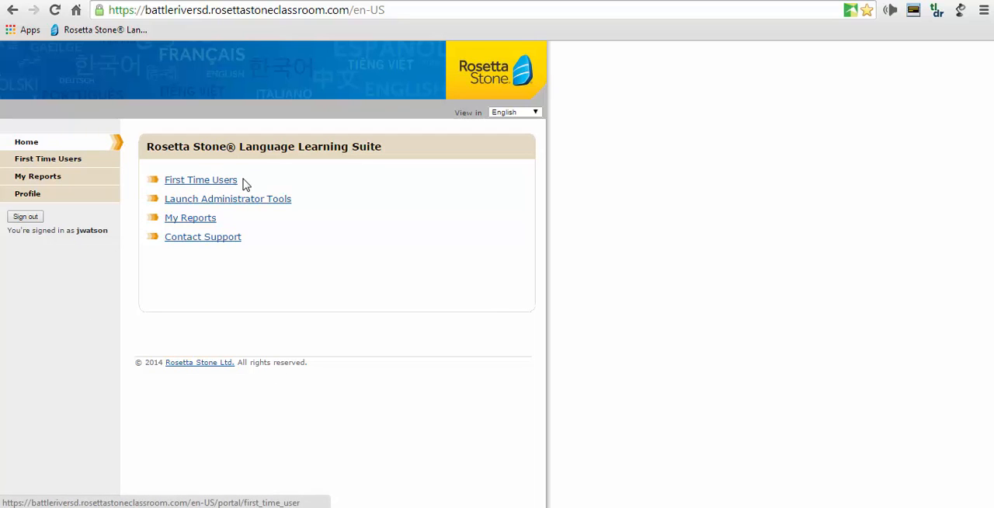
mouse_move(217, 185)
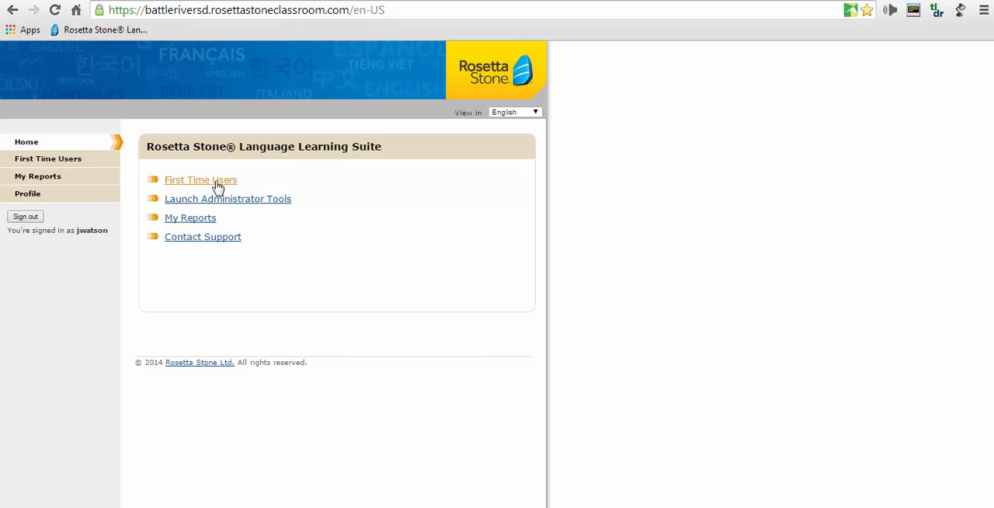
mouse_move(213, 204)
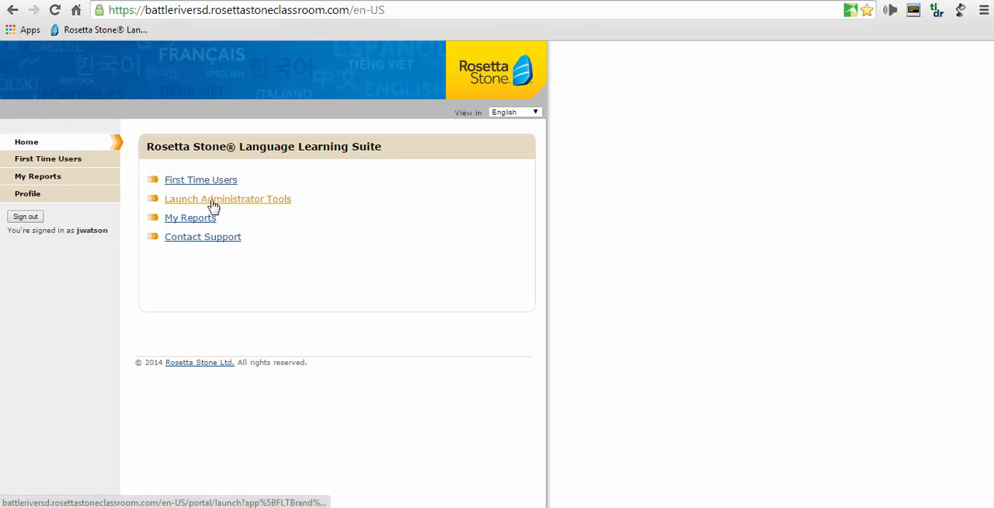
Launch Rosetta Stone Manager after the system check and open the Administrators tab.
click(228, 198)
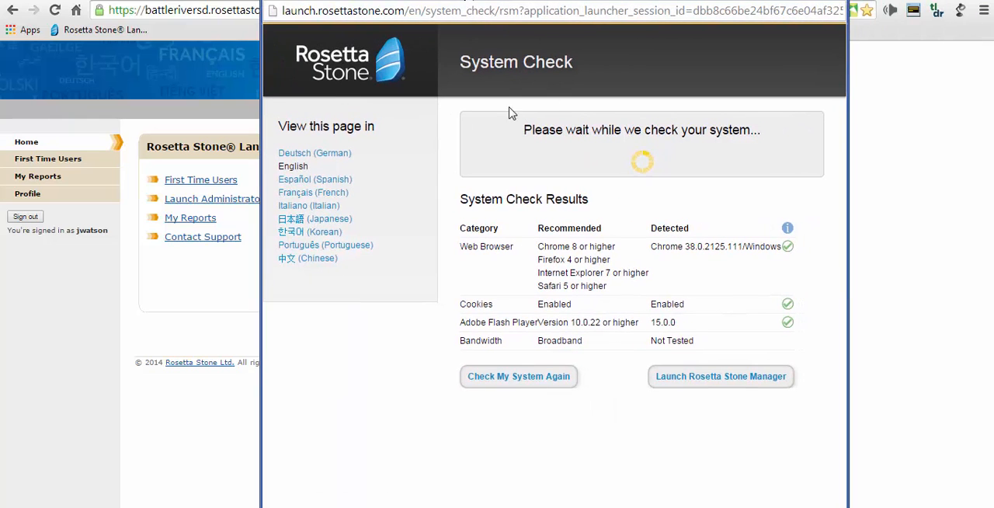
click(721, 376)
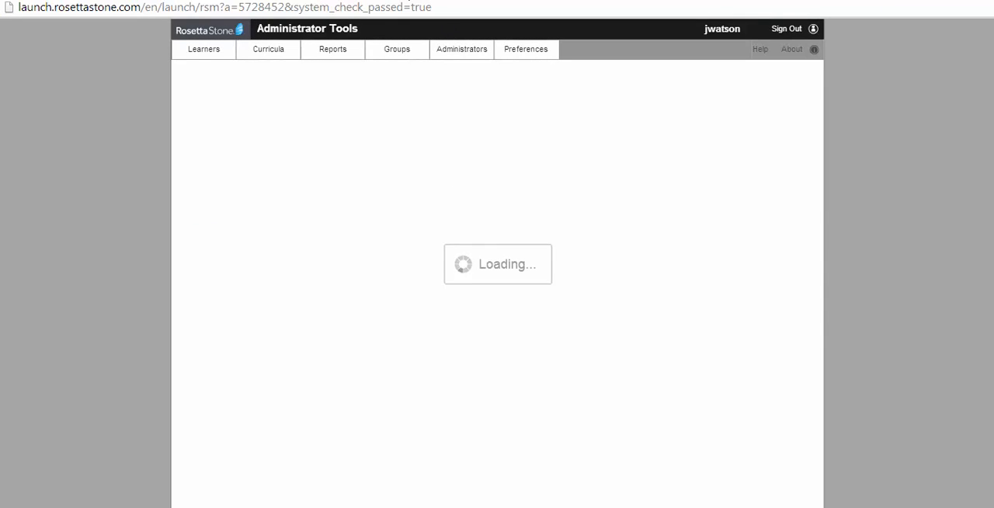
mouse_move(673, 494)
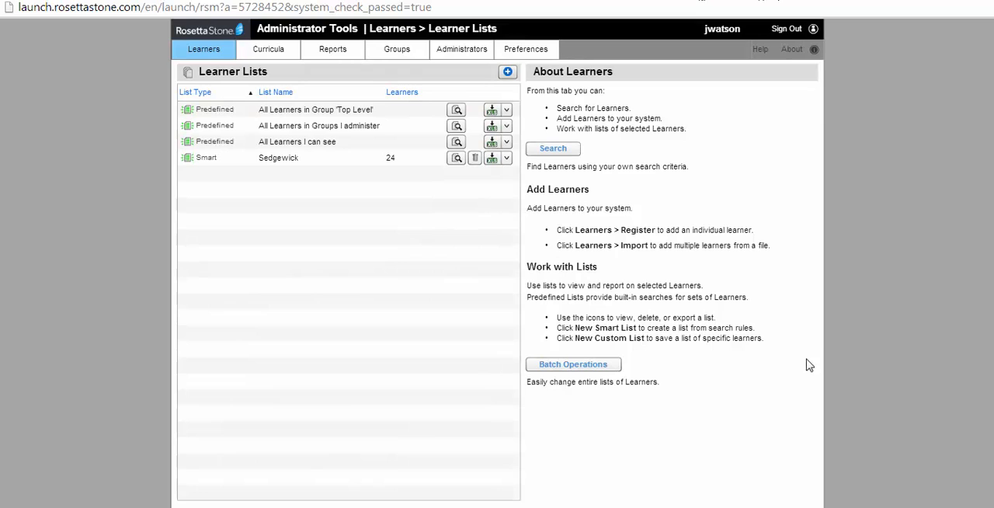
click(461, 48)
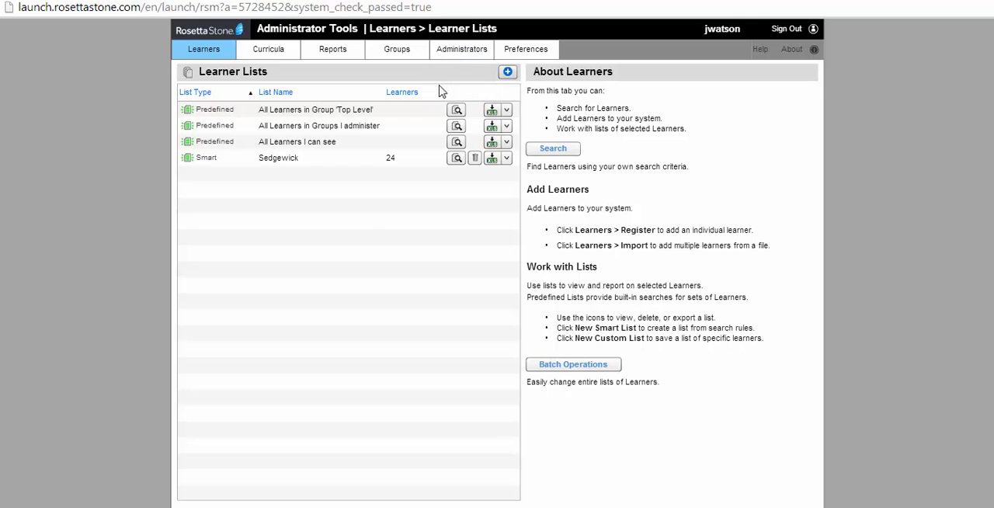
click(461, 49)
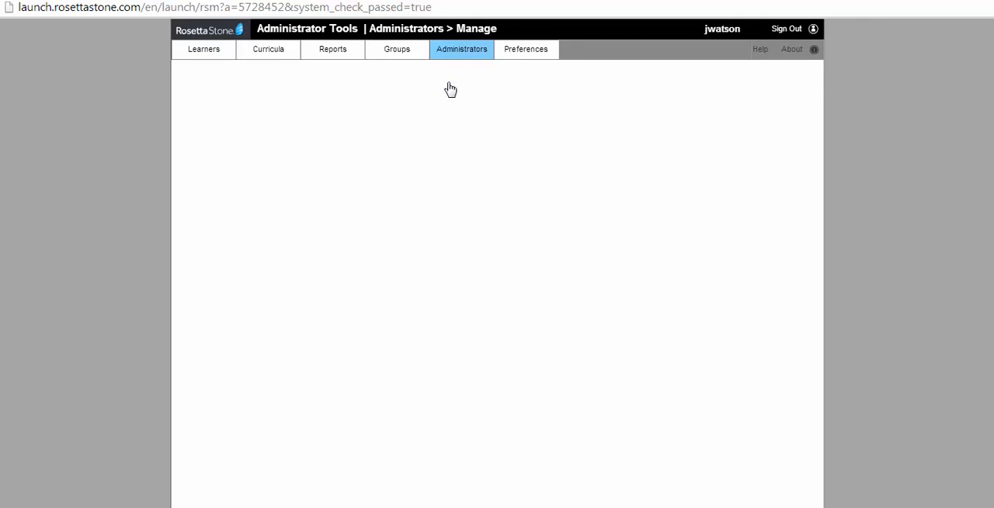
Enter and save a new password on your own administrator record.
click(461, 49)
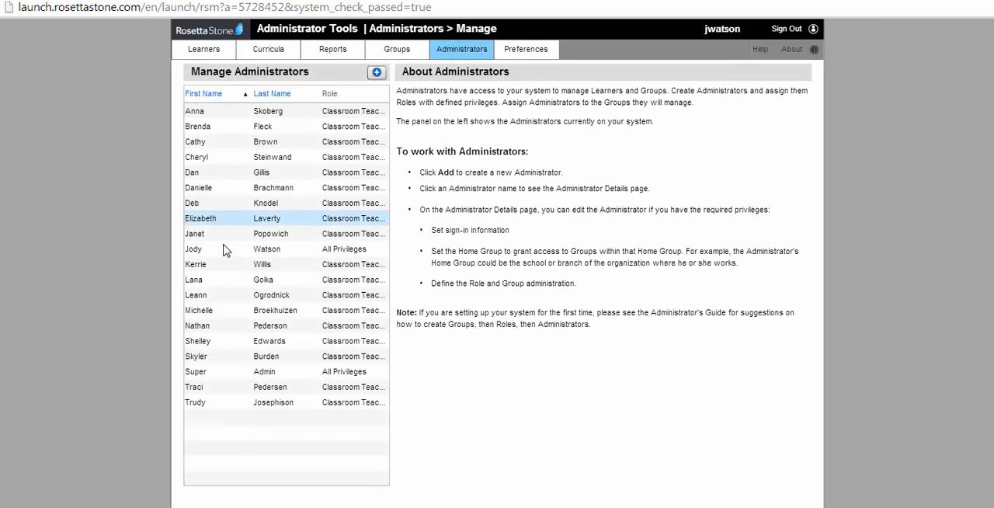
click(266, 249)
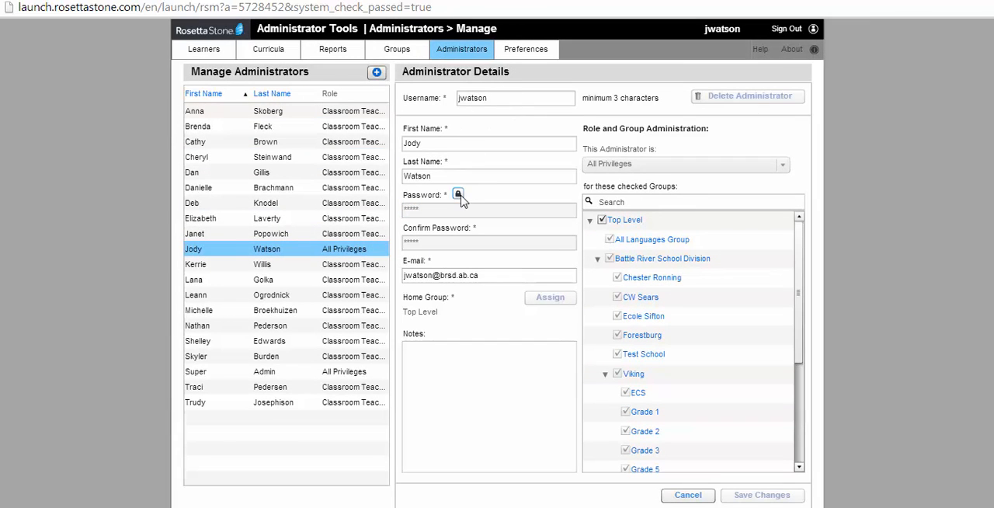
click(488, 210)
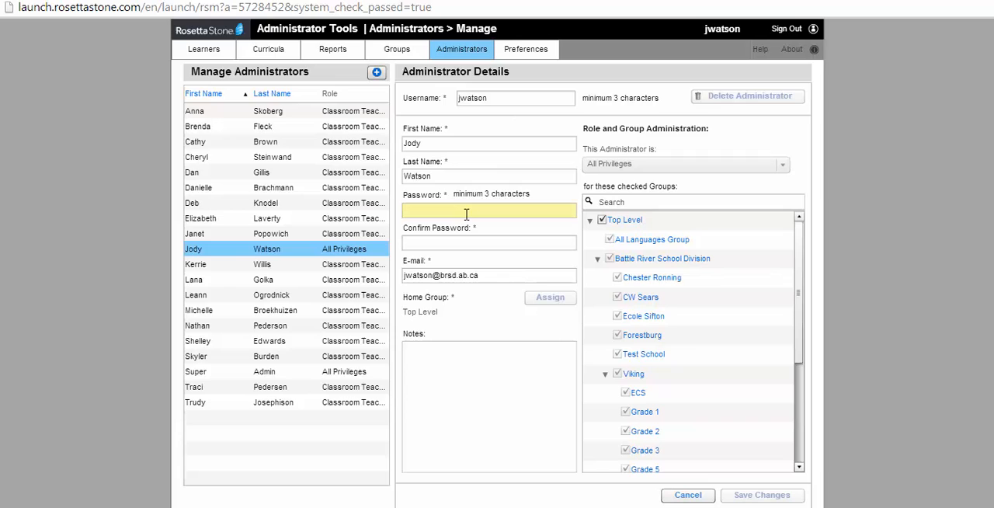
text(***)
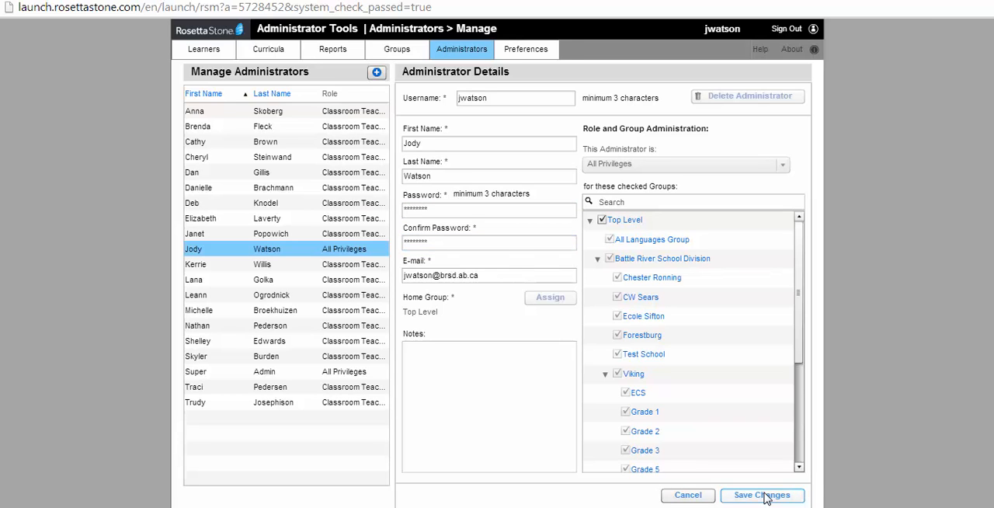
click(763, 495)
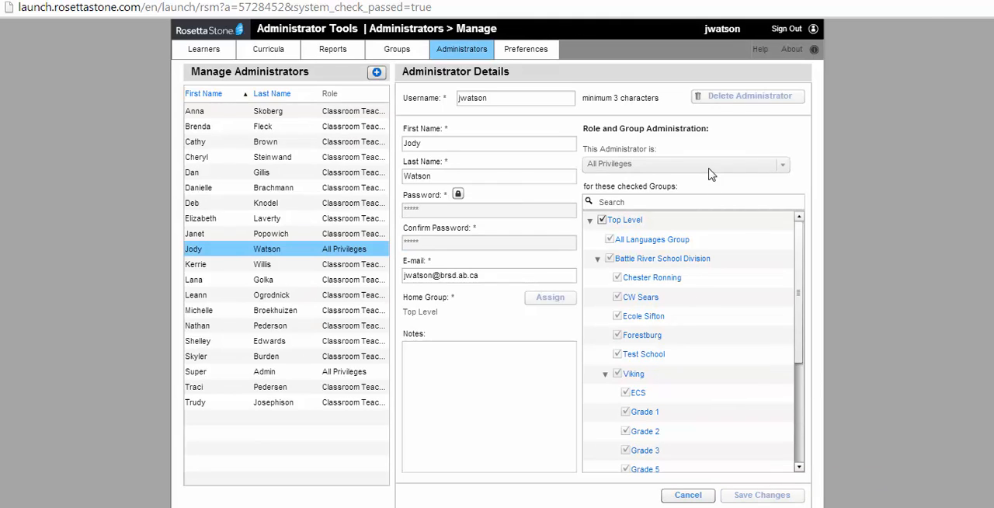
mouse_move(629, 202)
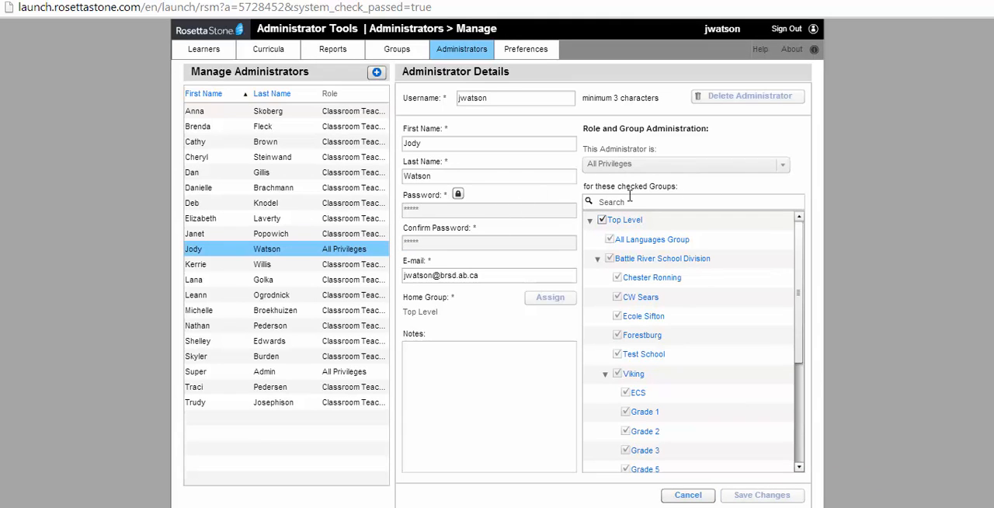
mouse_move(863, 98)
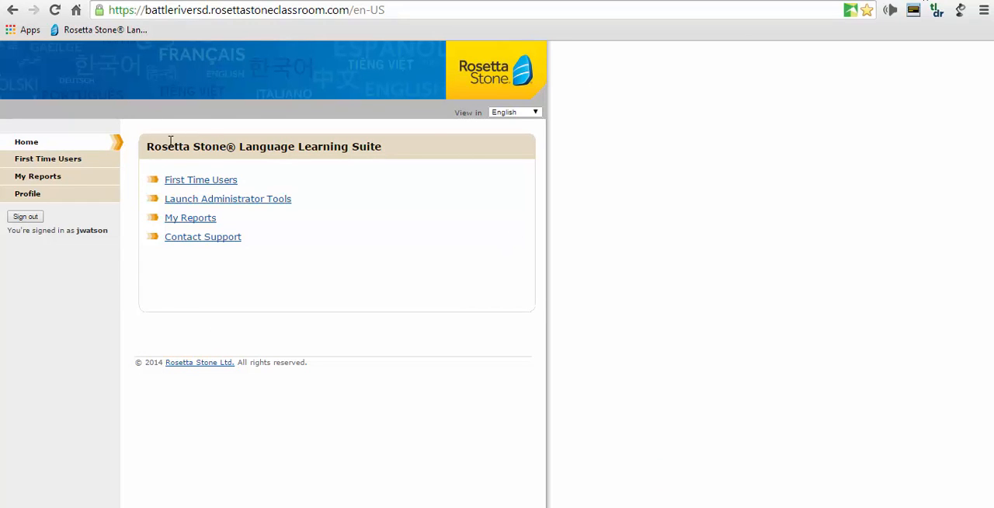
mouse_move(174, 238)
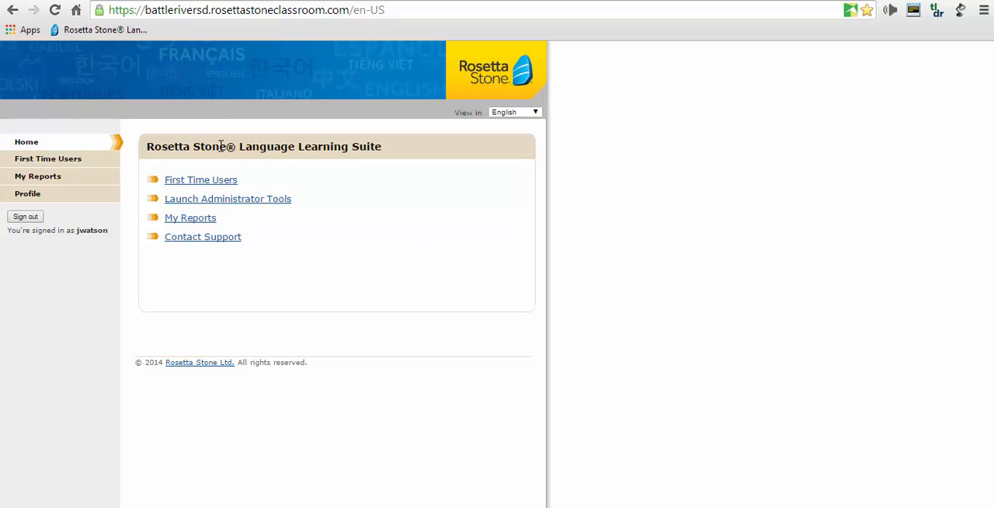
Follow the My Reports link from the portal home page.
click(190, 217)
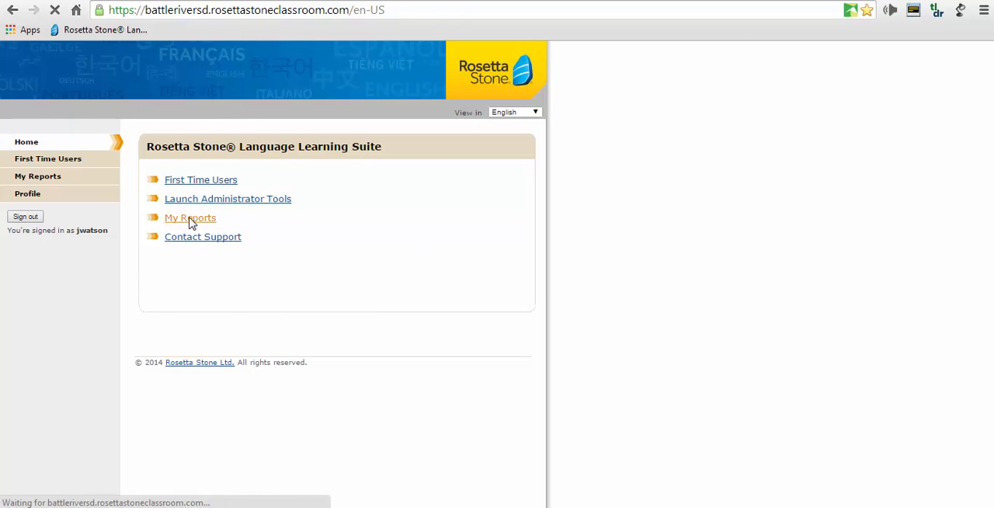
Select the Test School group and request the learner report as PDF.
click(190, 217)
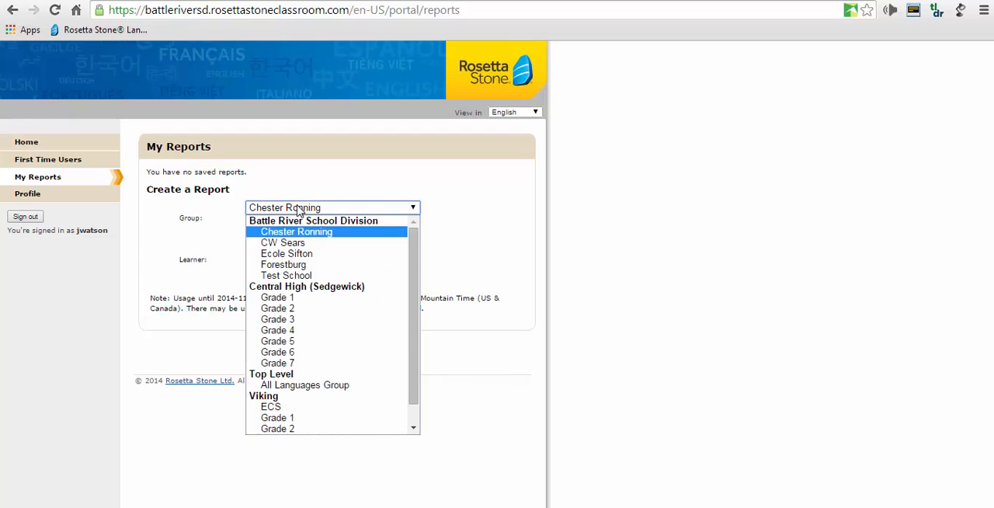
mouse_move(277, 341)
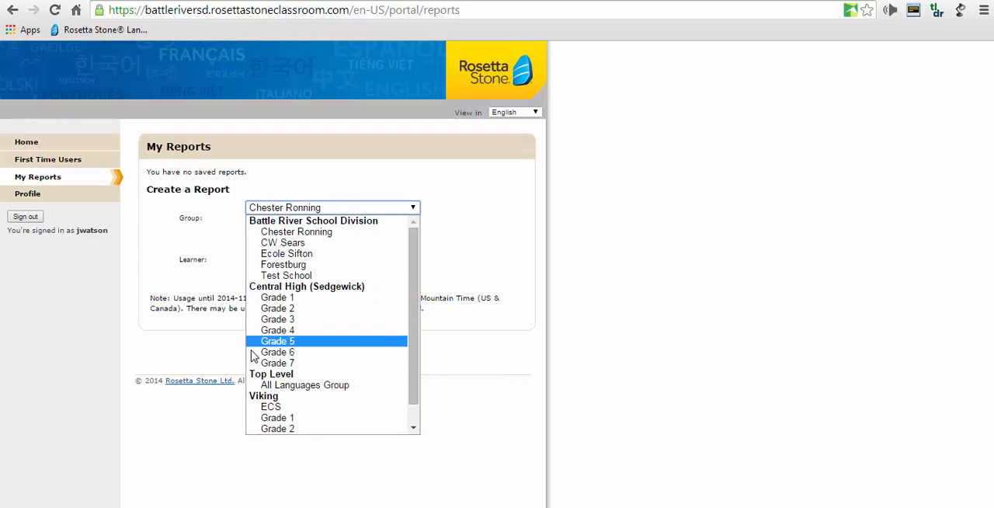
scroll(down, 3)
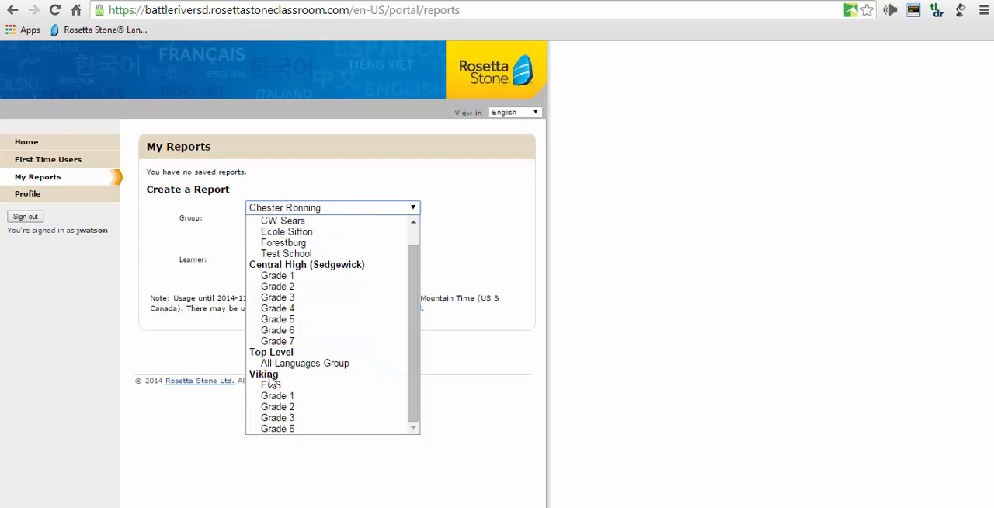
click(286, 253)
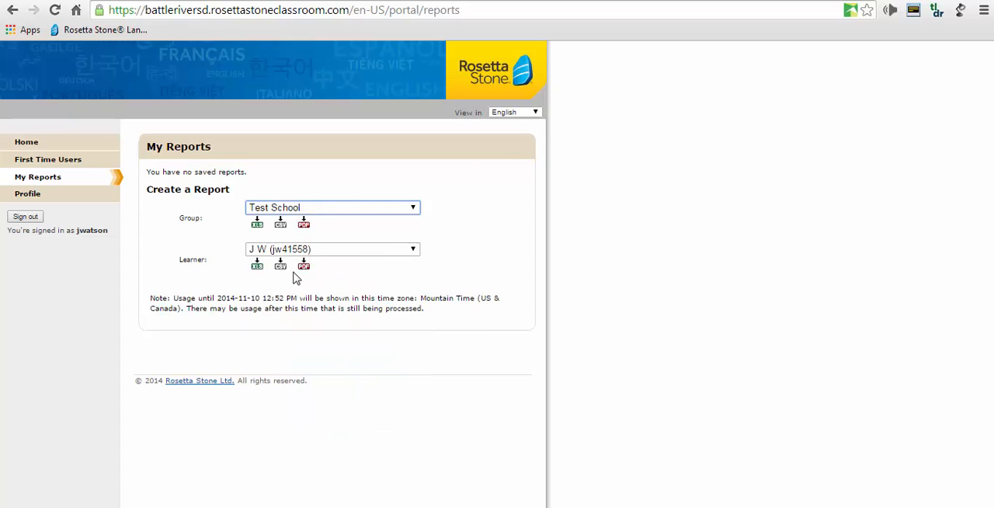
mouse_move(452, 223)
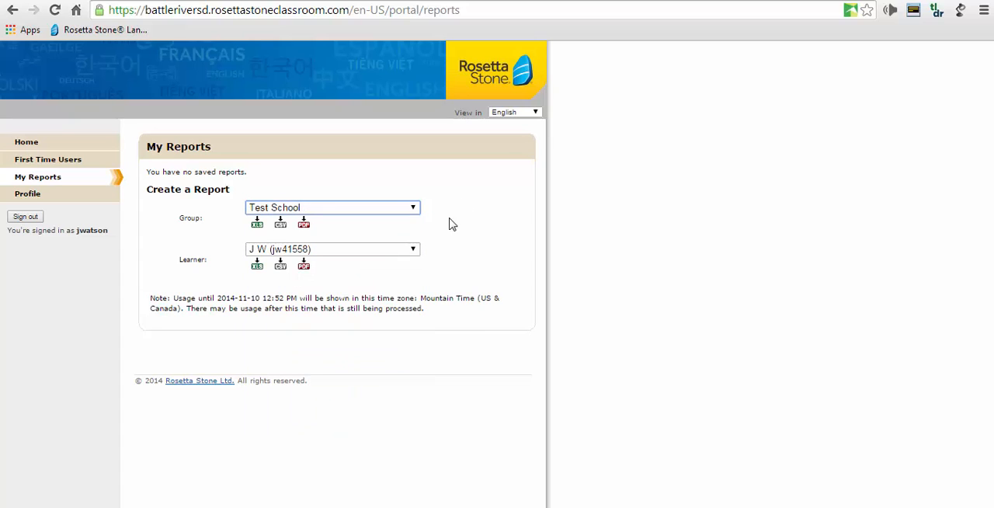
mouse_move(240, 272)
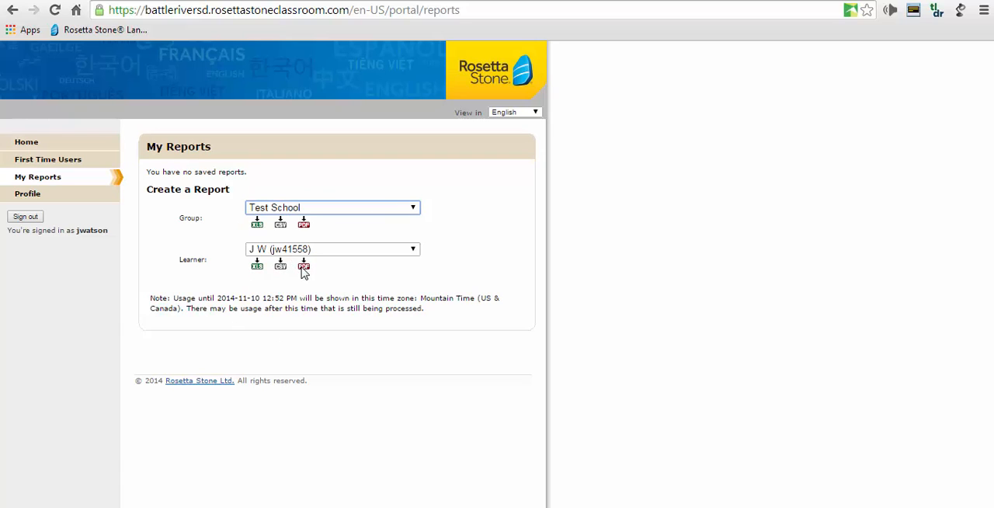
mouse_move(303, 266)
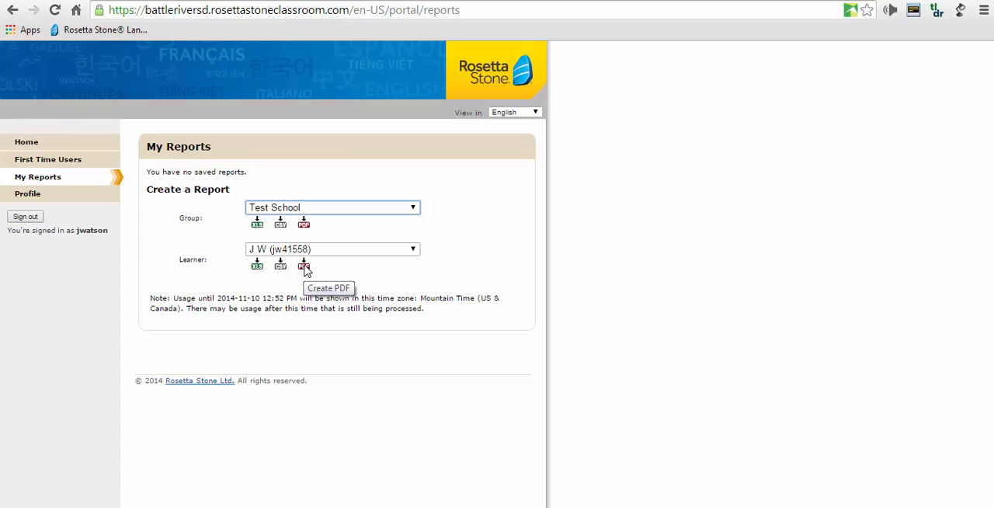
mouse_move(258, 268)
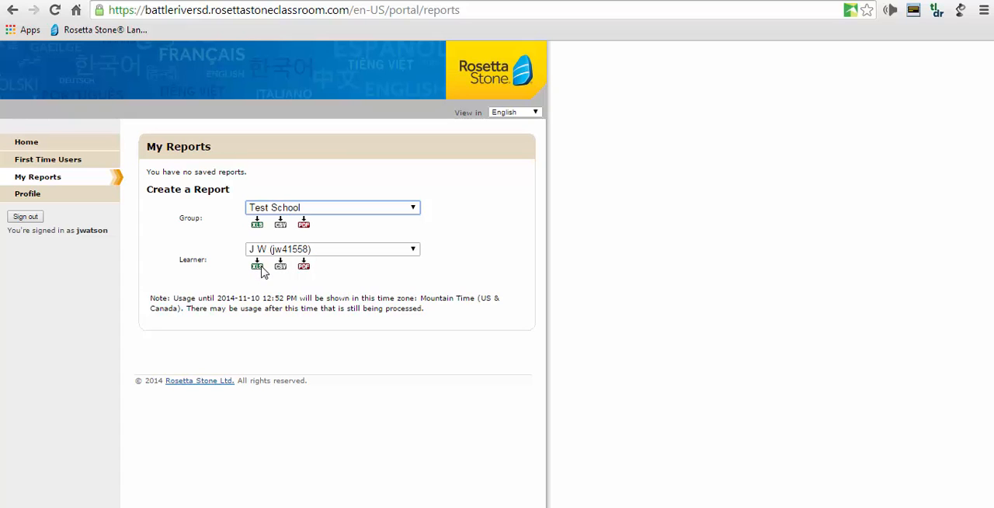
mouse_move(257, 266)
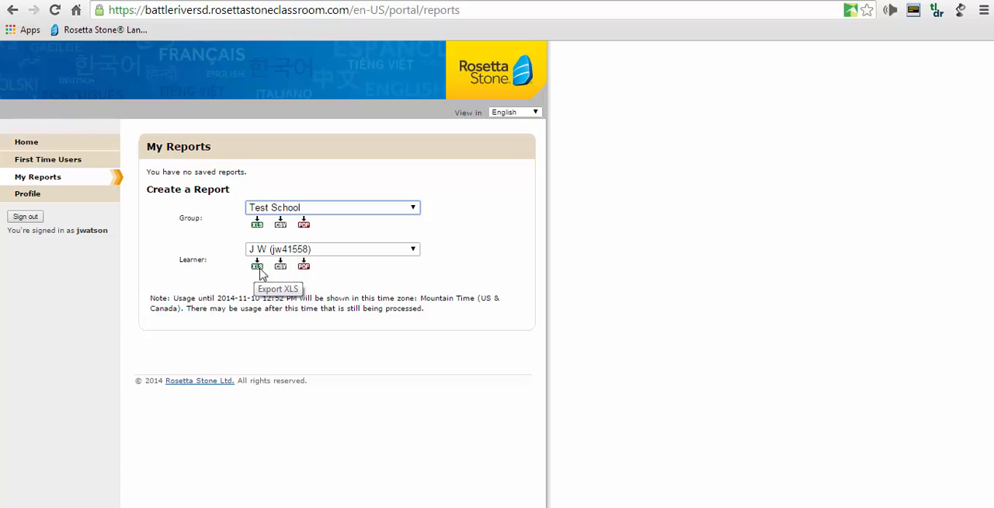
mouse_move(280, 266)
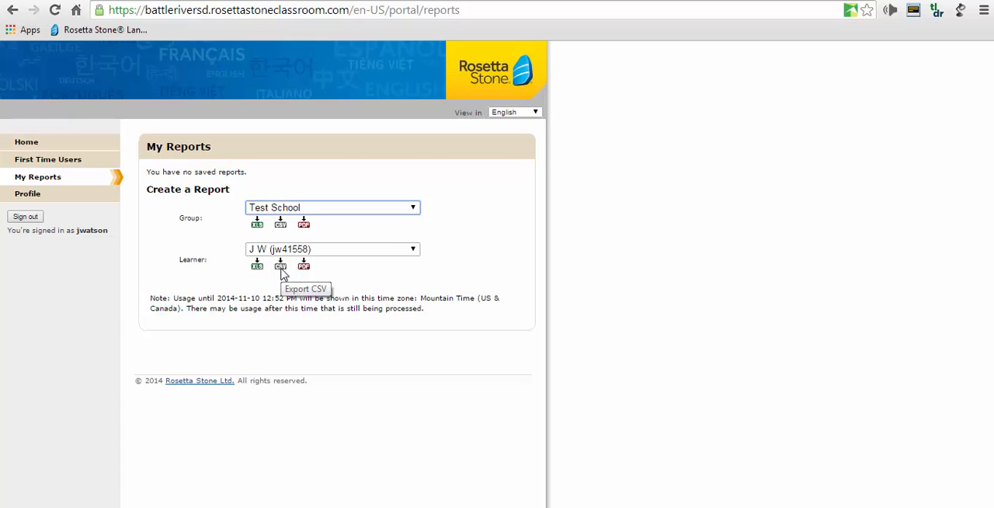
mouse_move(304, 266)
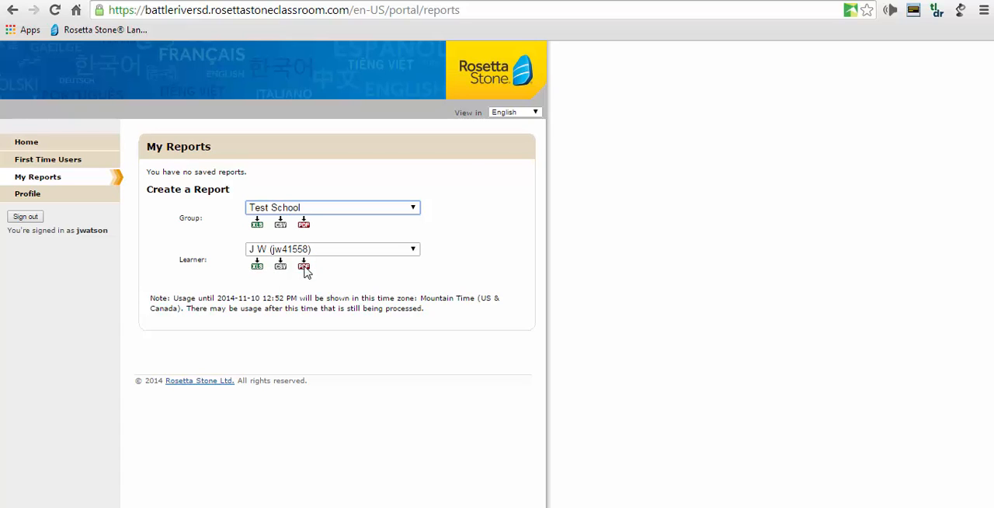
click(303, 266)
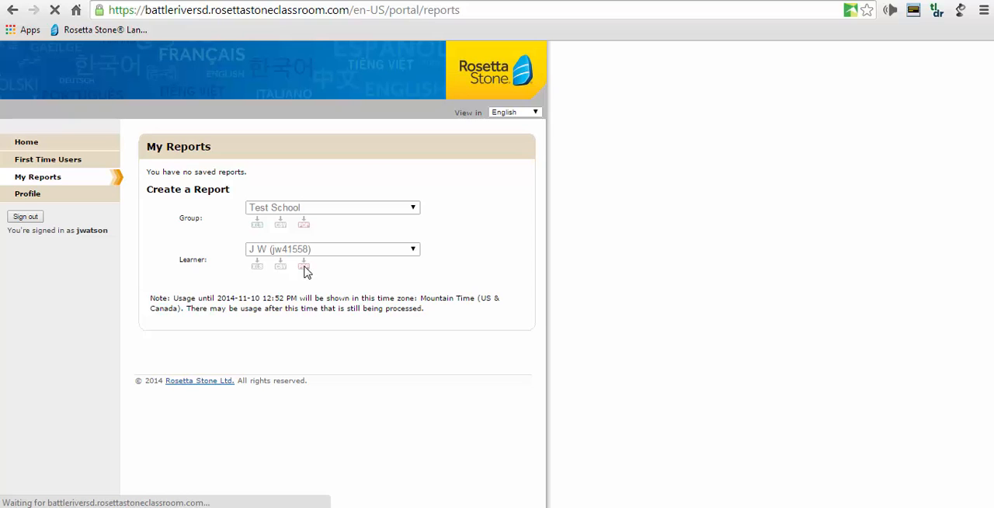
Open the downloaded zip and select the Level 1 progress report file.
click(303, 264)
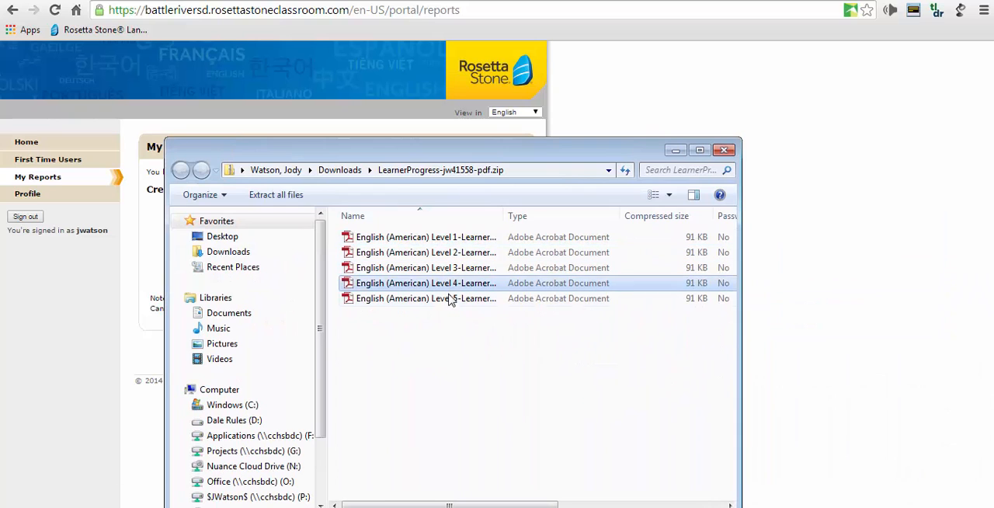
click(426, 237)
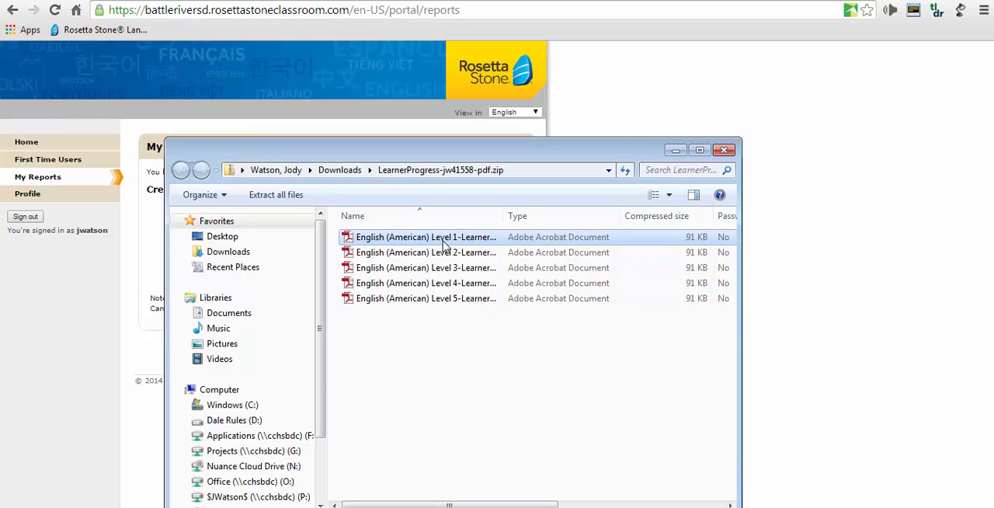
Open the Level 1 PDF in Adobe Reader, zoom in twice, and scroll through it.
double_click(426, 237)
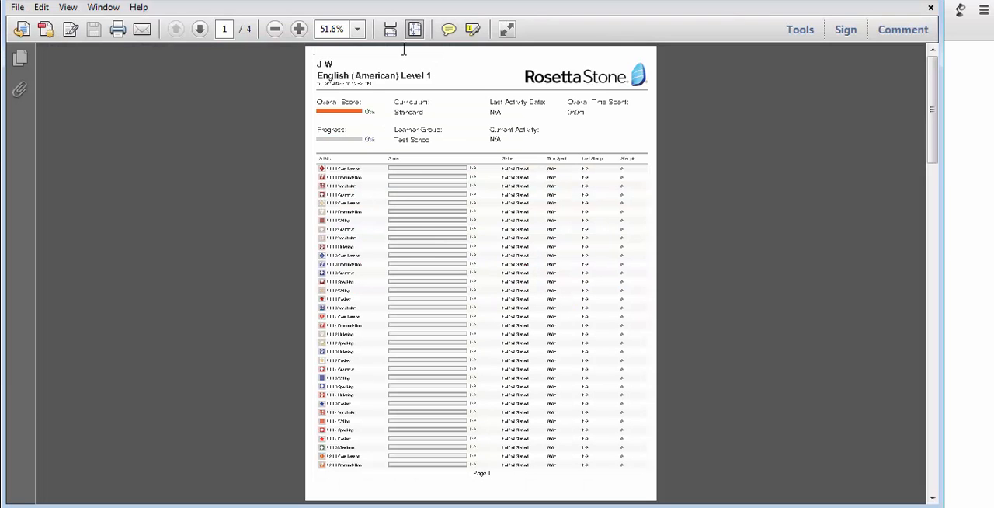
click(296, 29)
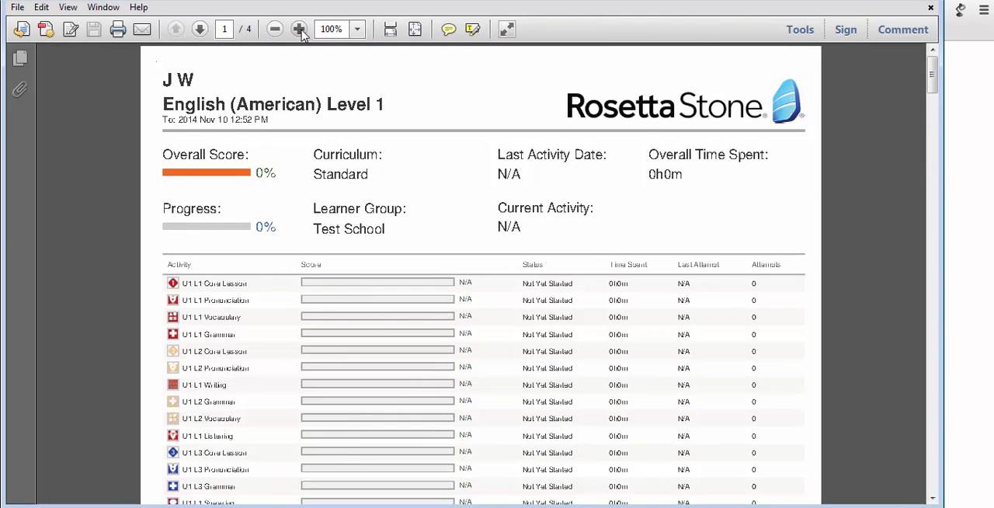
click(296, 29)
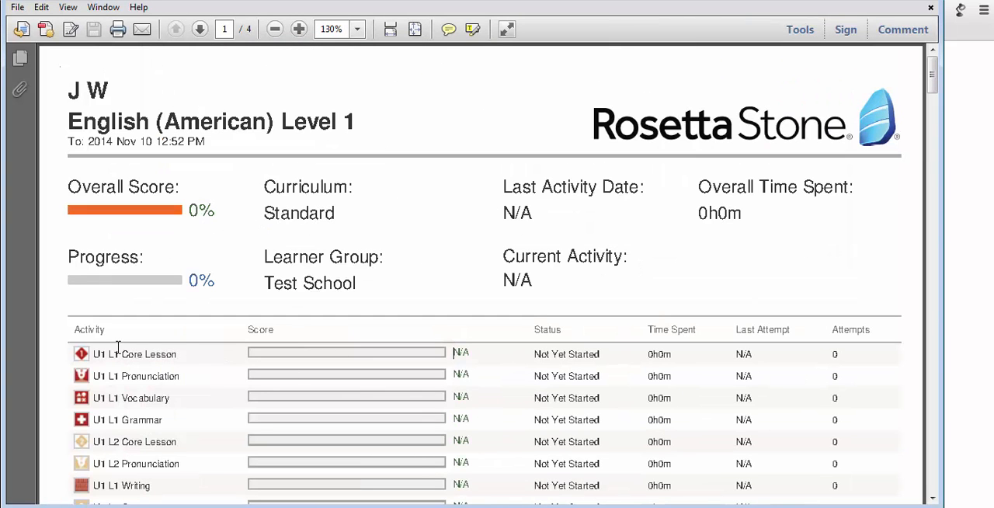
mouse_move(641, 354)
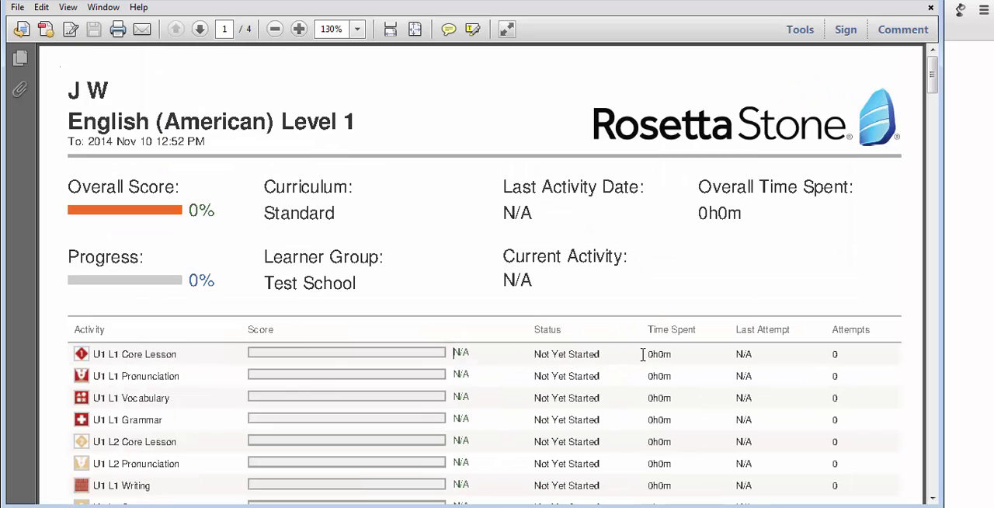
double_click(659, 354)
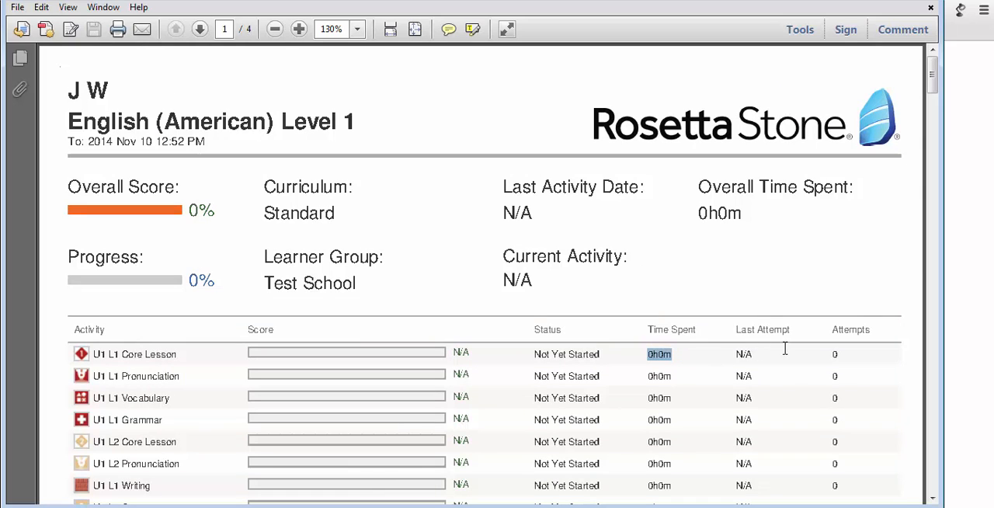
mouse_move(842, 350)
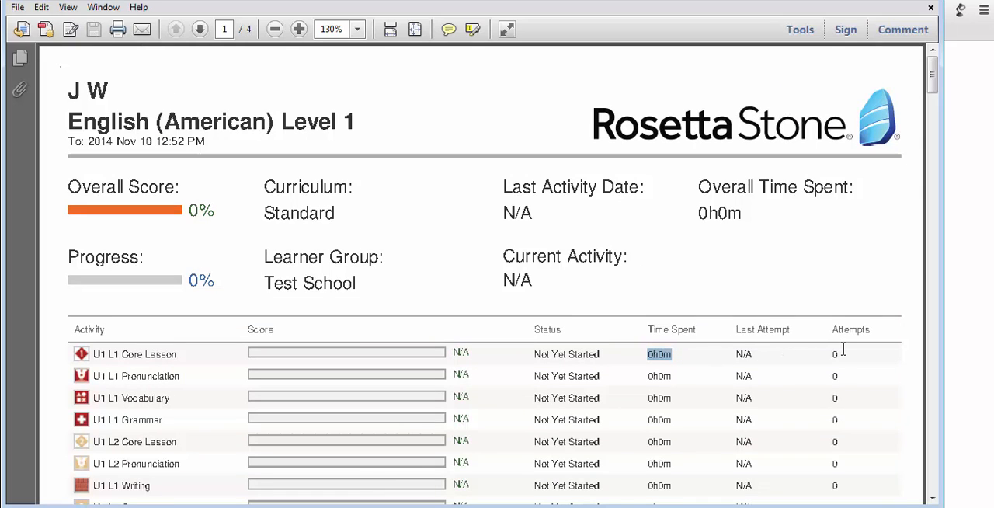
scroll(down, 3)
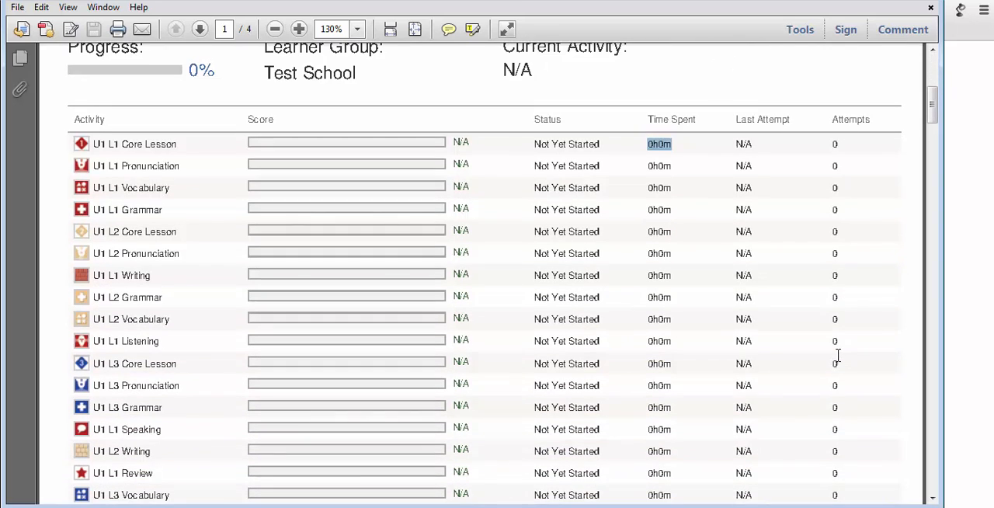
scroll(down, 3)
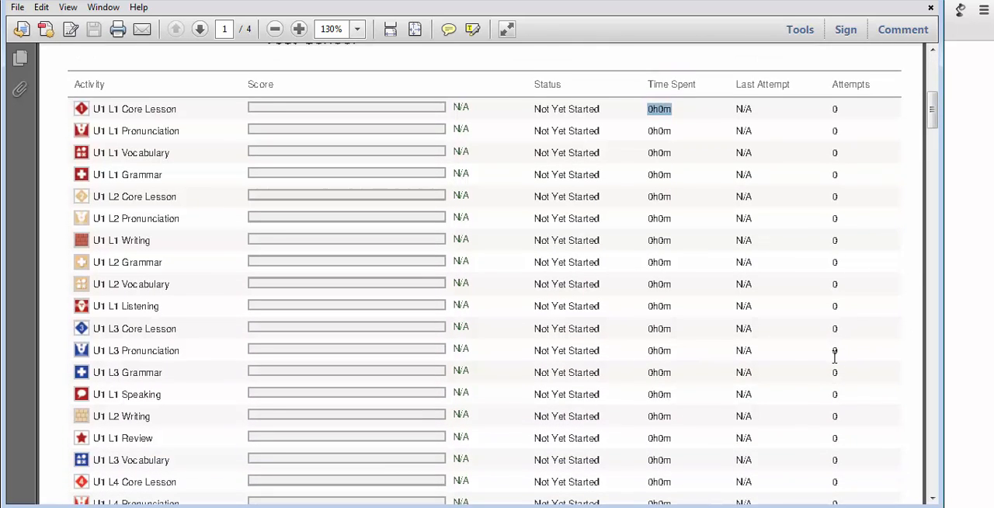
scroll(up, 3)
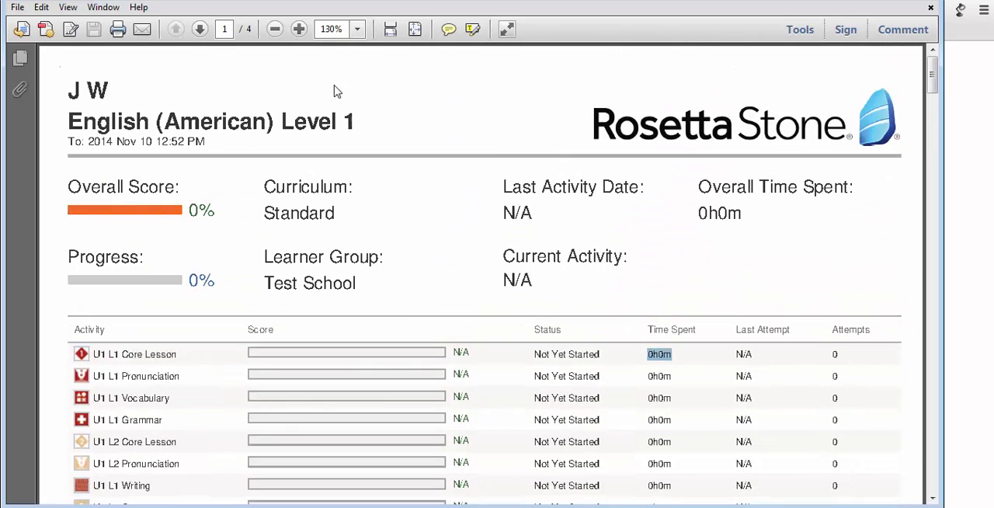
mouse_move(853, 6)
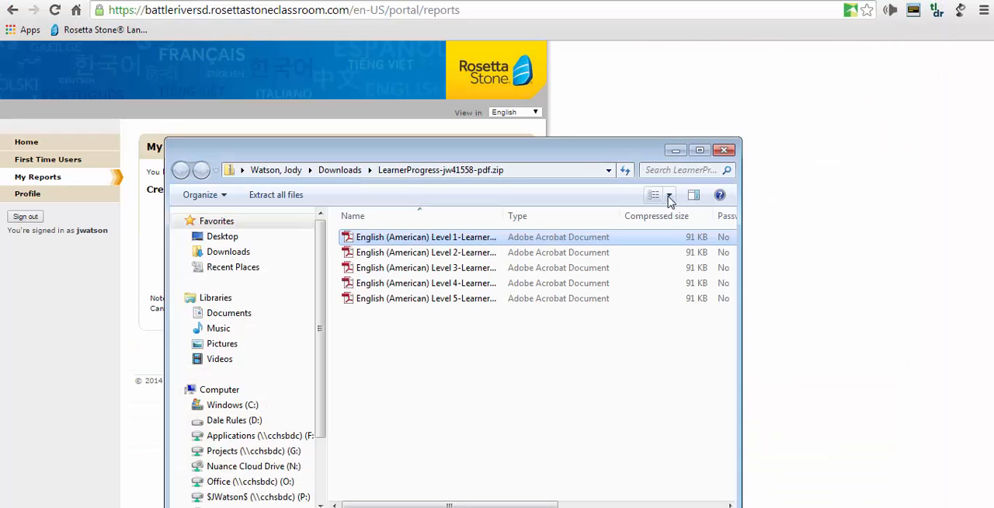
Close the Explorer archive window and sign out of the portal.
click(722, 149)
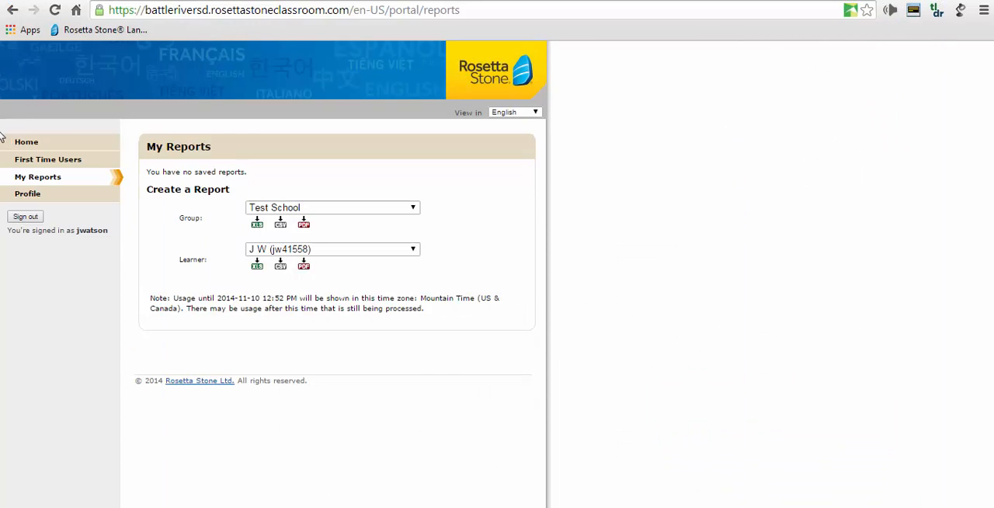
mouse_move(27, 193)
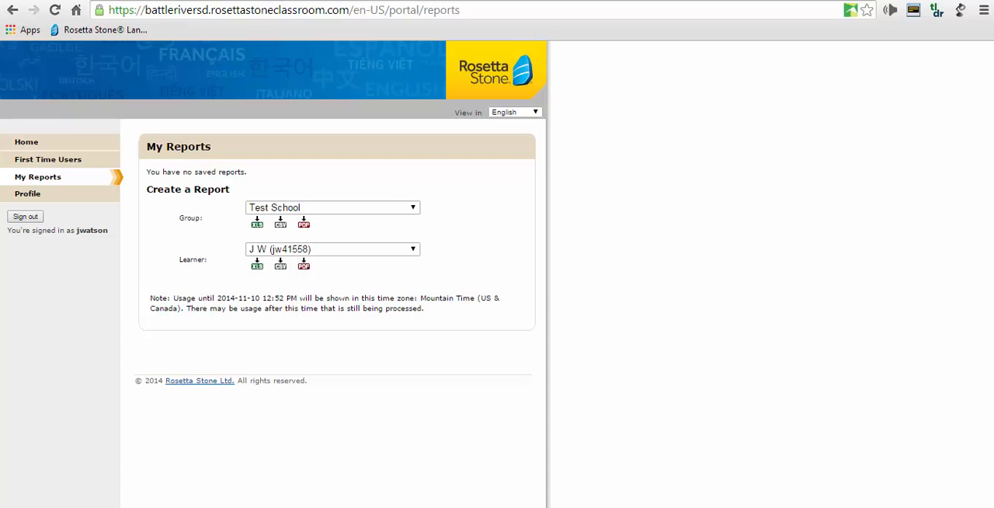
mouse_move(799, 204)
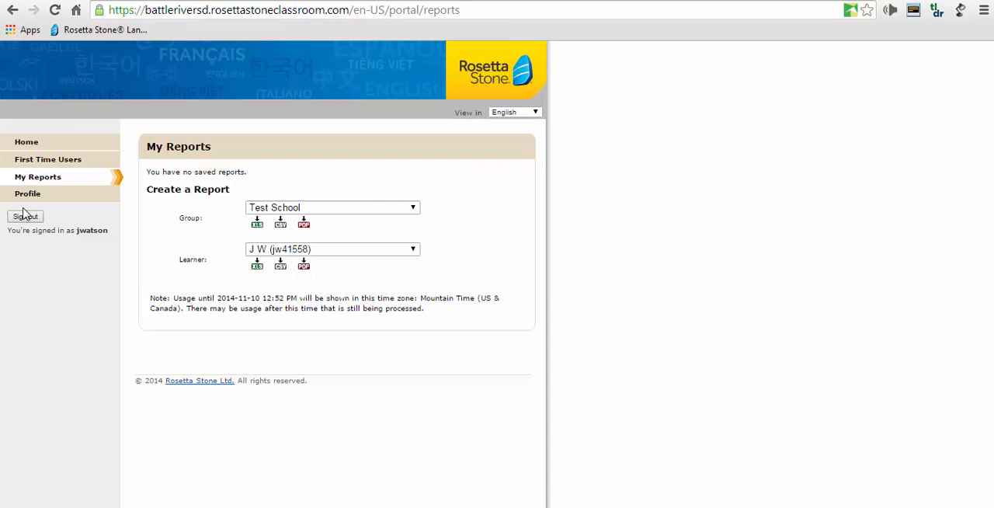
click(24, 216)
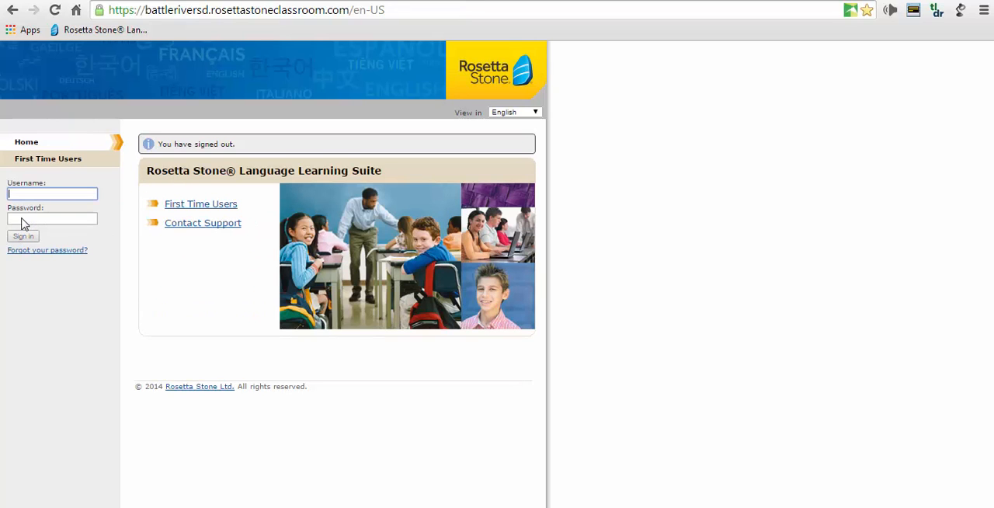